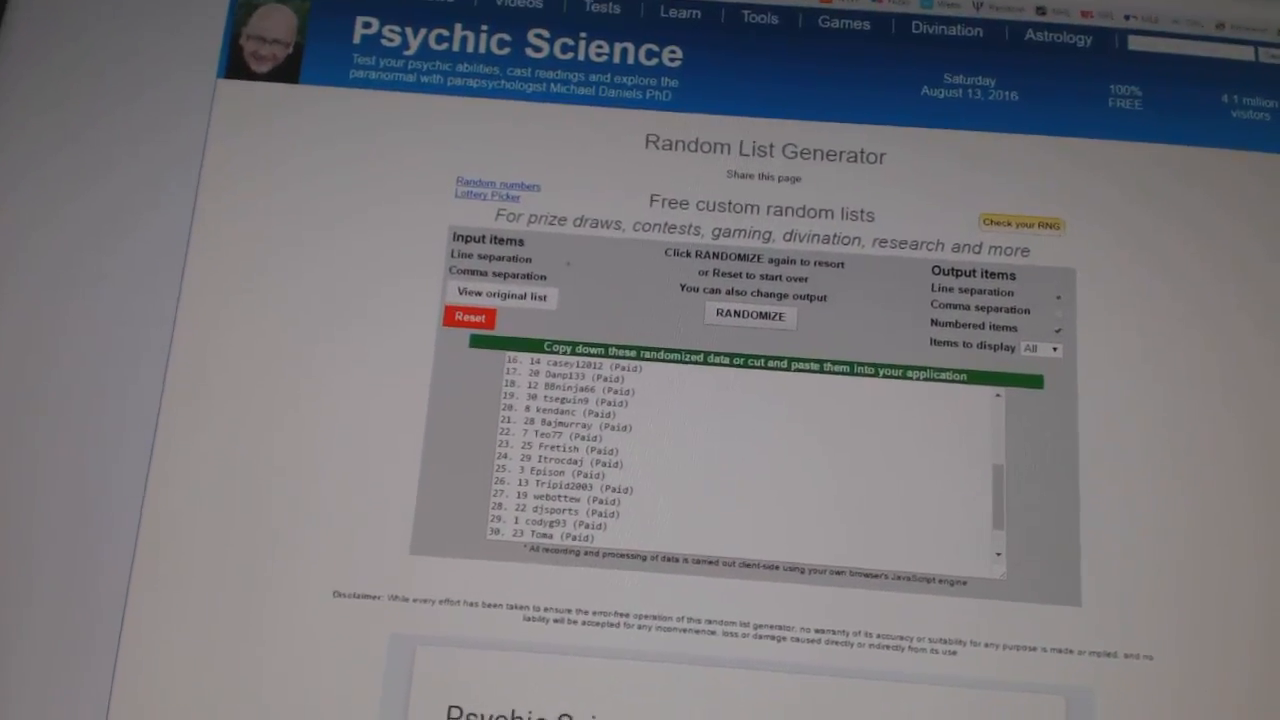
Step: Reshuffle the 30 participant names twice with RANDOMIZE
click(749, 315)
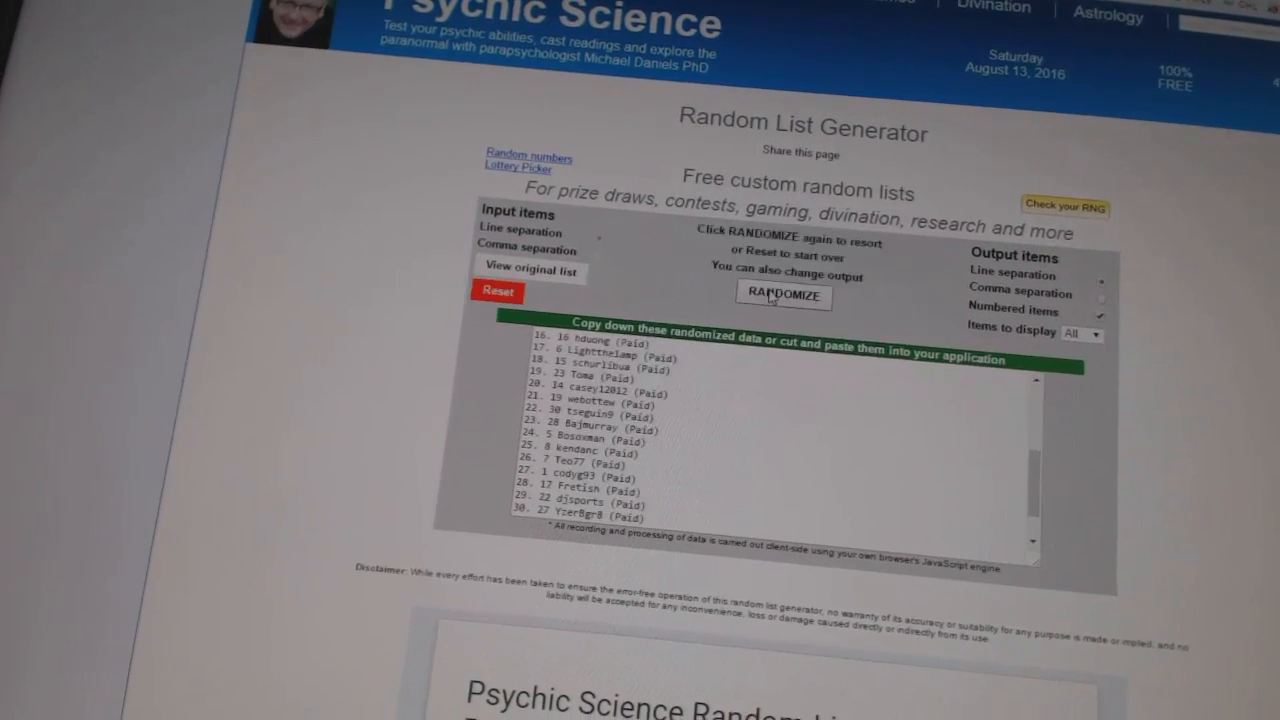
click(782, 295)
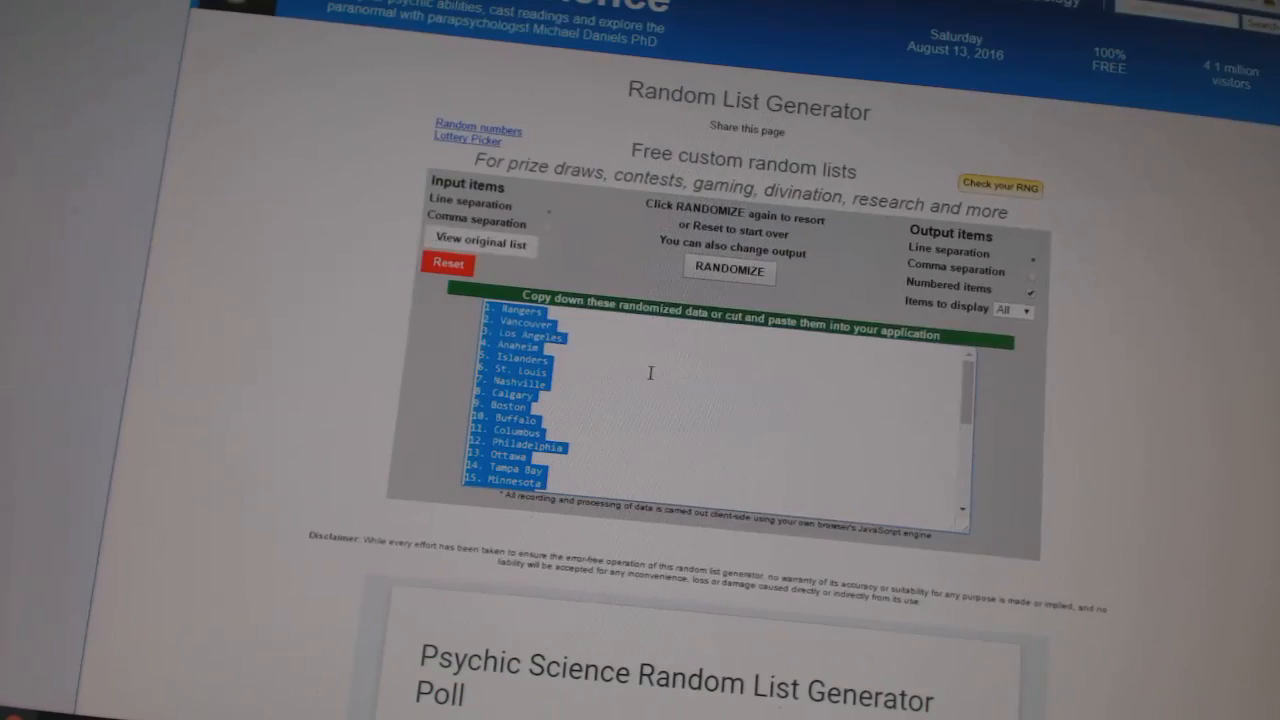
Step: Scroll down and reshuffle the 30 hockey team names twice
scroll(down, 3)
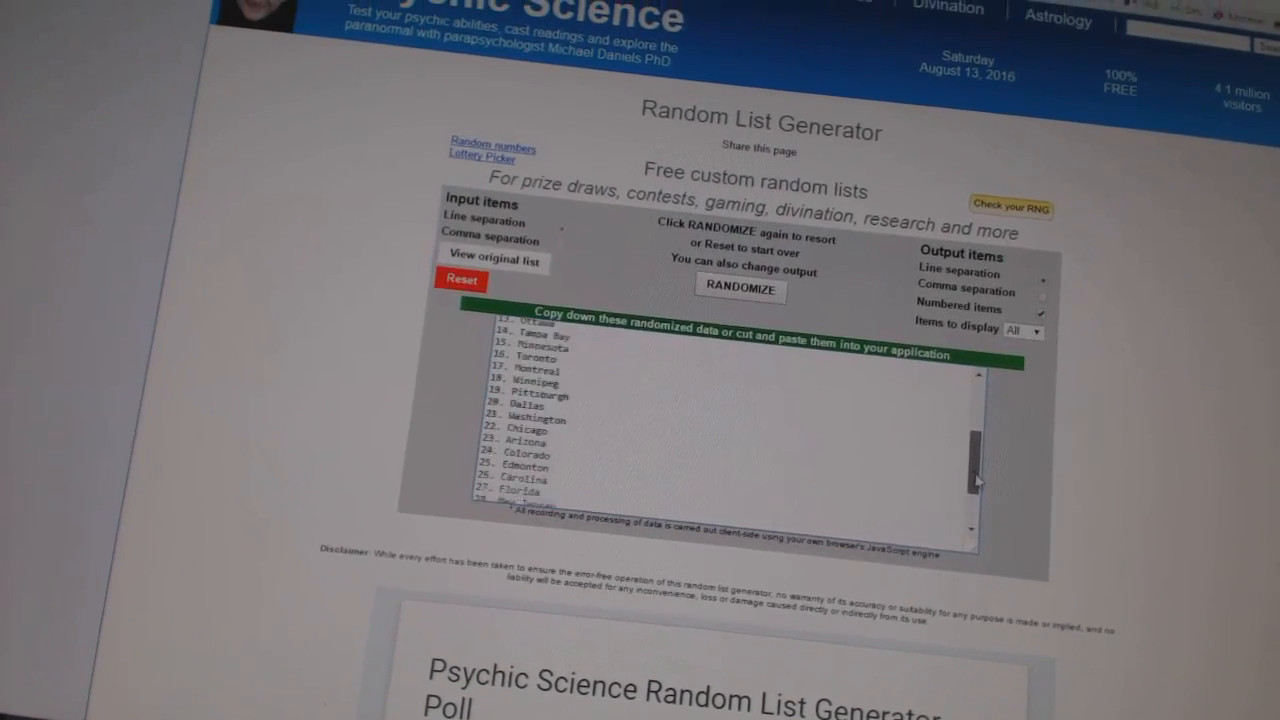
click(740, 289)
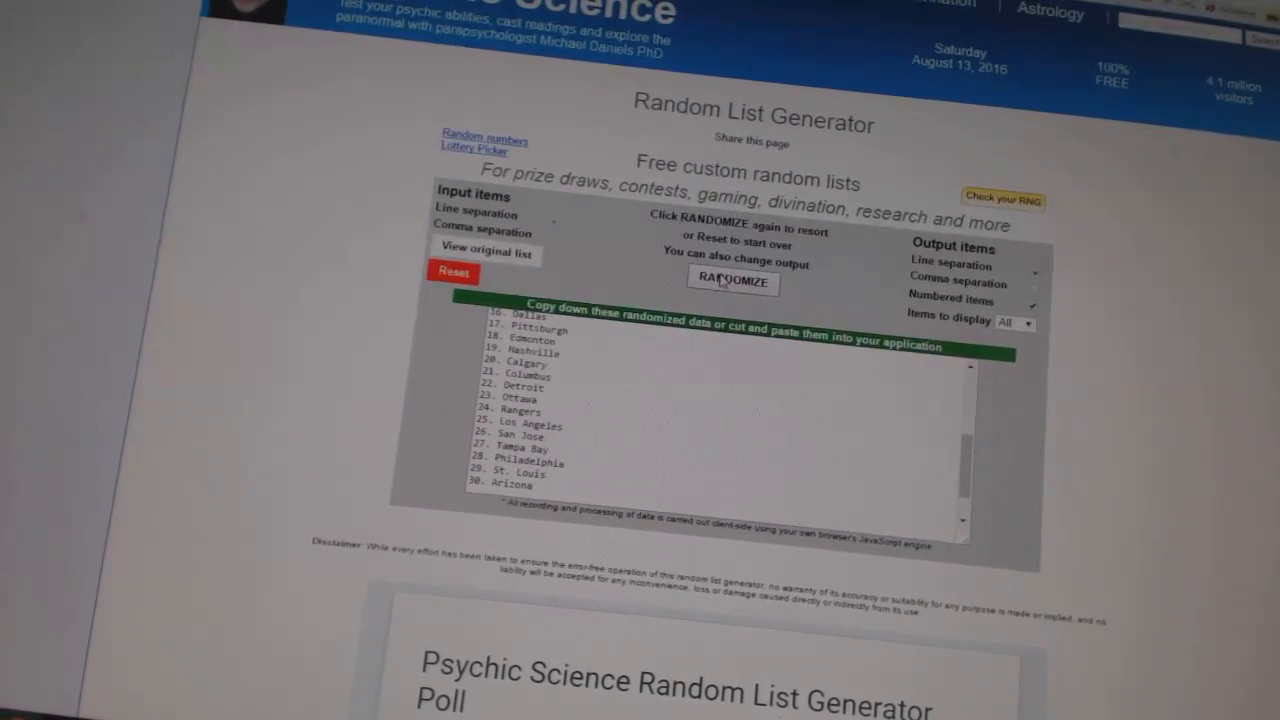
click(732, 281)
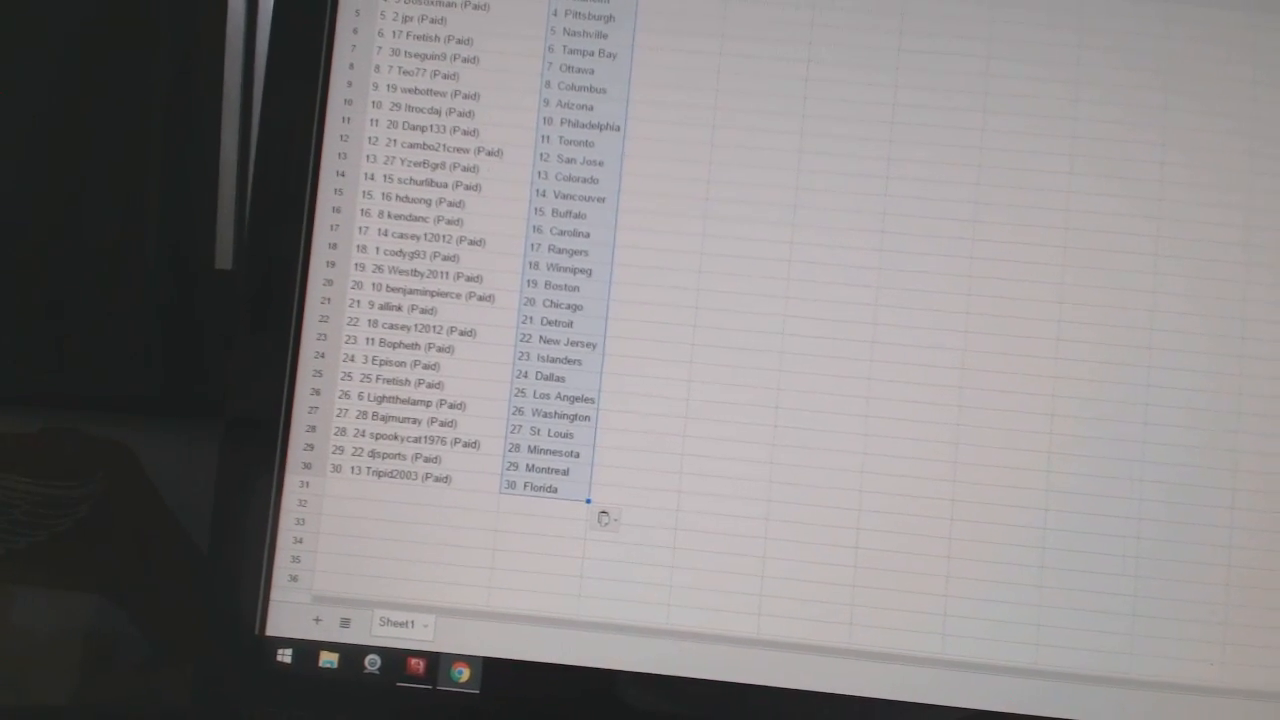
Step: Scroll down Sheet1 to review the 30 participants paired with hockey teams
scroll(down, 3)
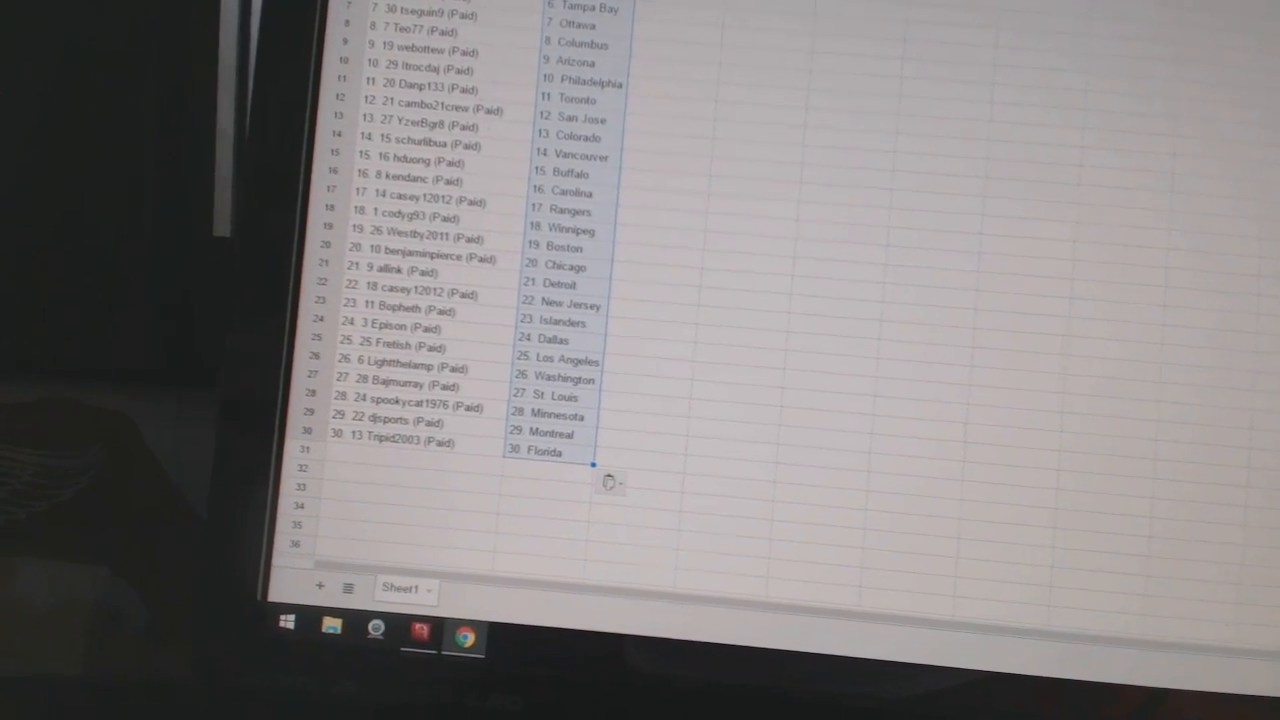